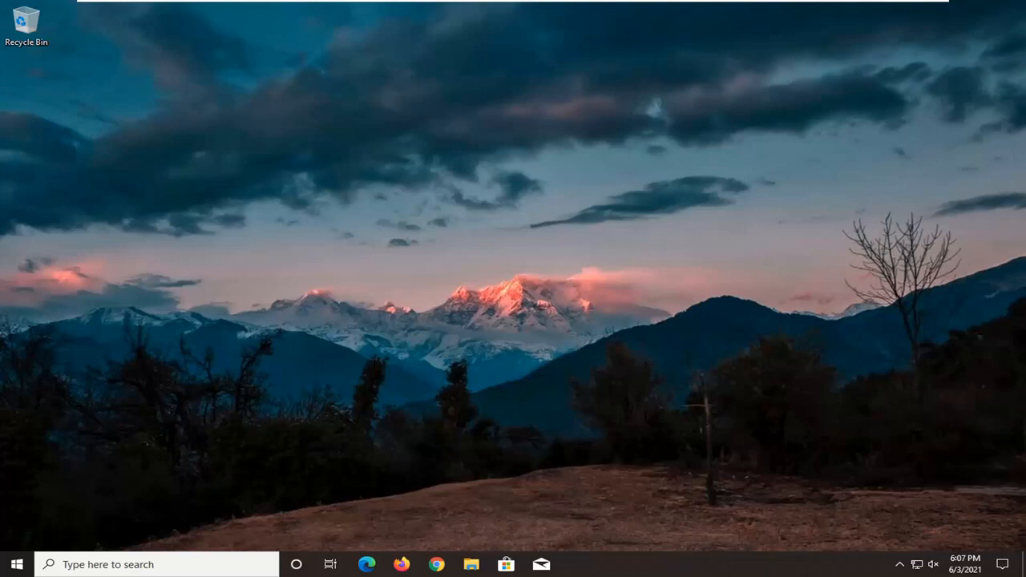
mouse_move(751, 349)
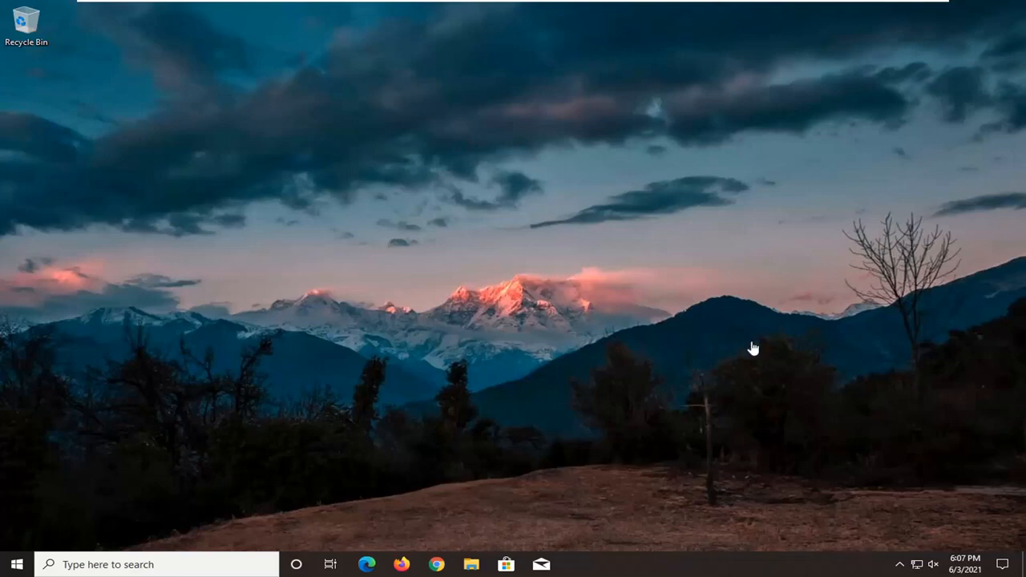
mouse_move(988, 547)
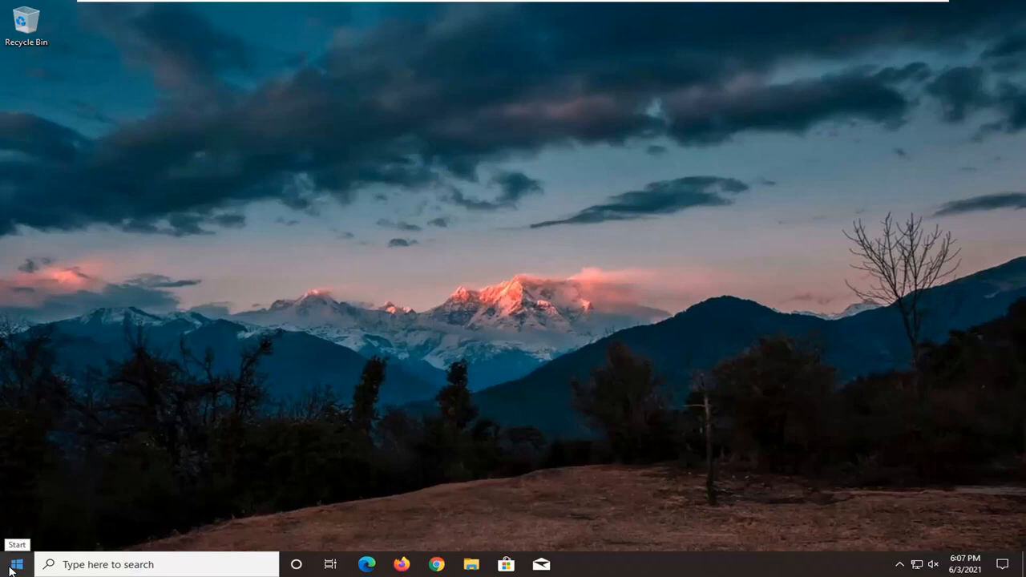
Step: Launch Windows Settings from the expanded Start menu pane
left_click(16, 564)
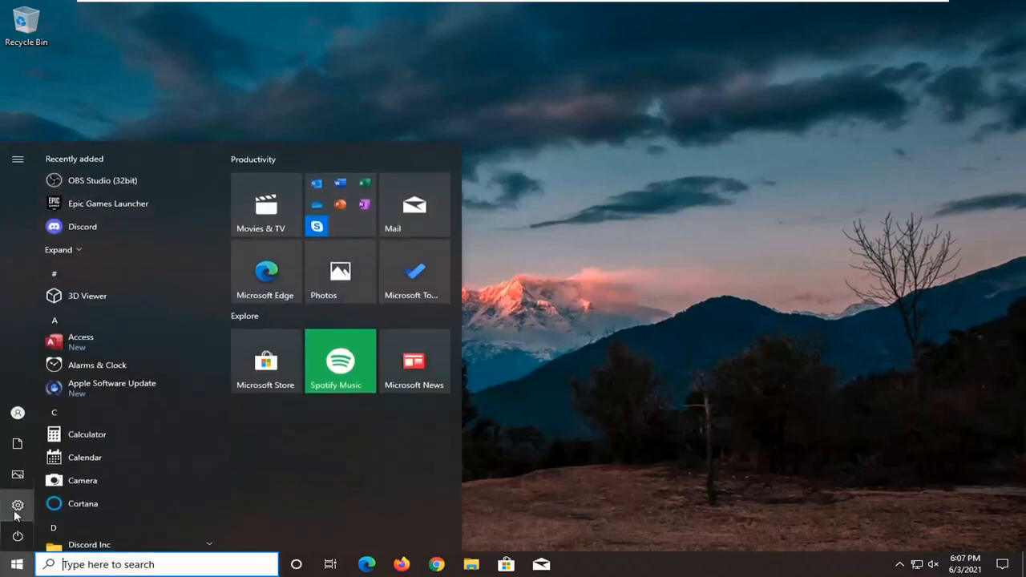
left_click(17, 159)
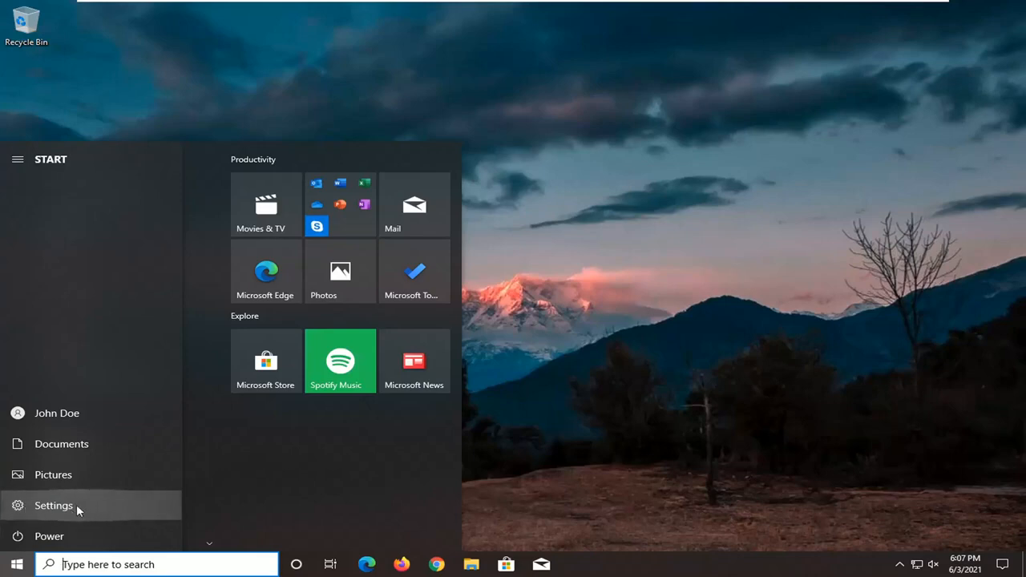
left_click(54, 505)
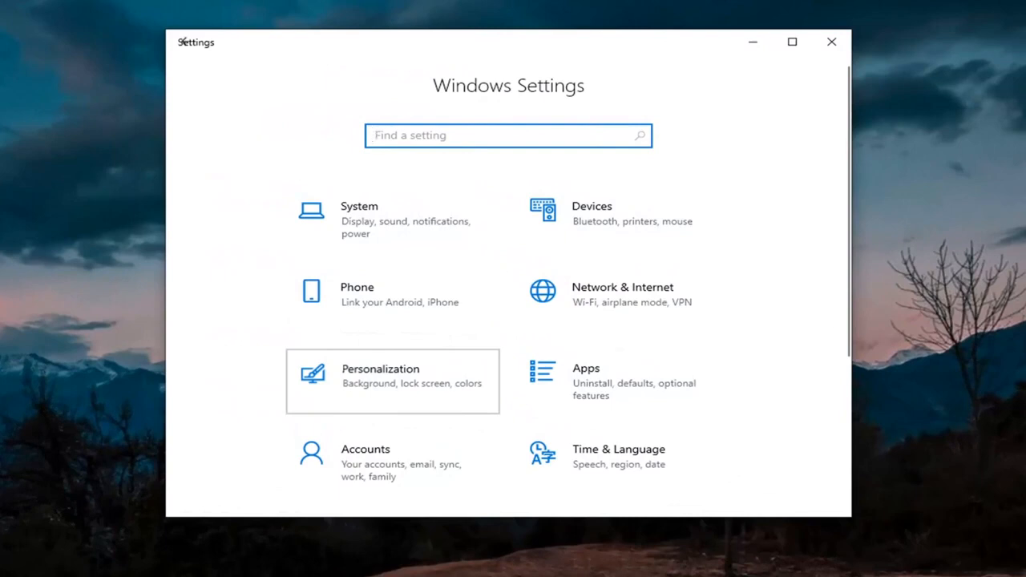
Step: Go to Personalization > Taskbar and reach 'Turn system icons on or off'
left_click(380, 369)
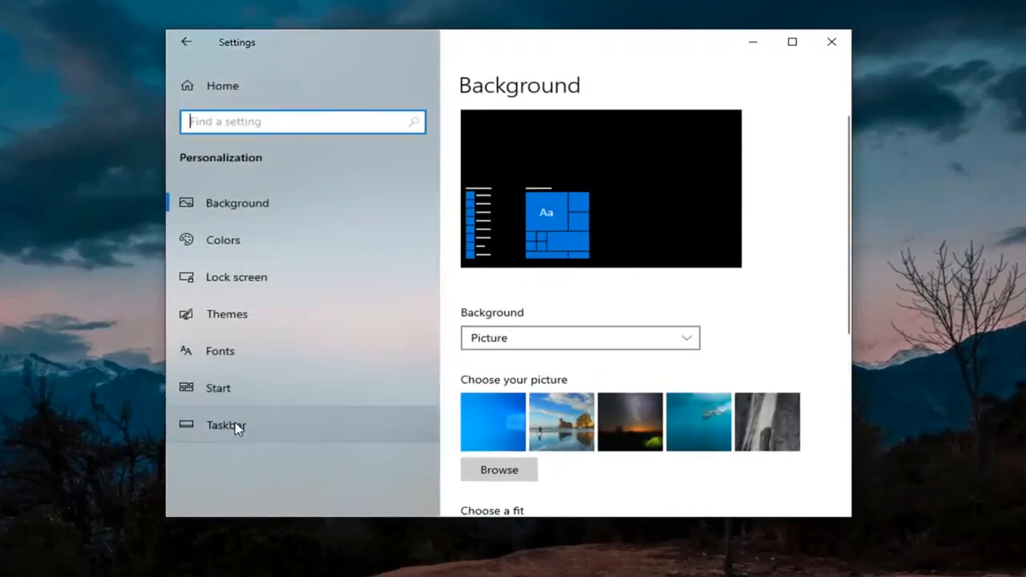
left_click(226, 425)
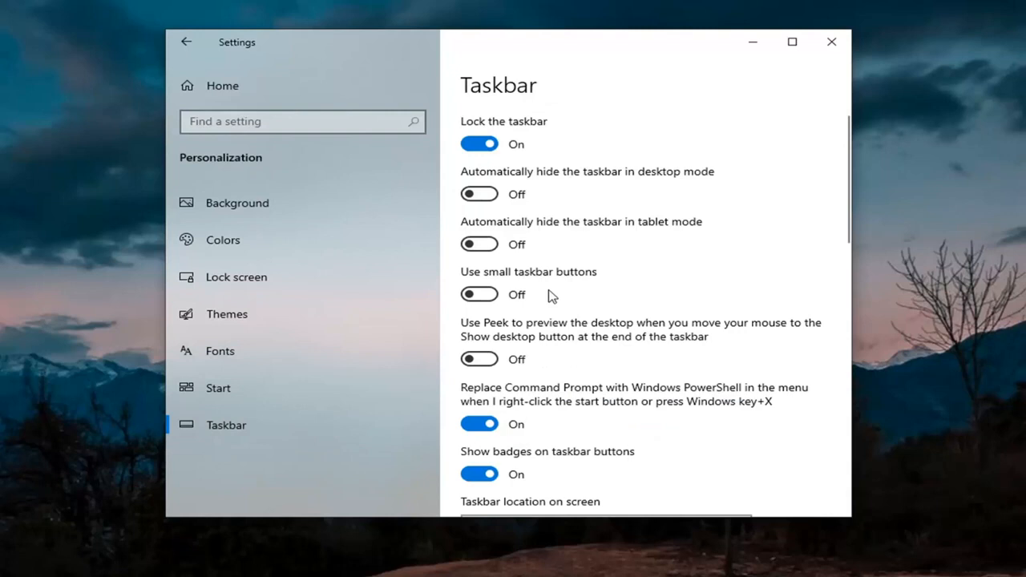
scroll("down", 3)
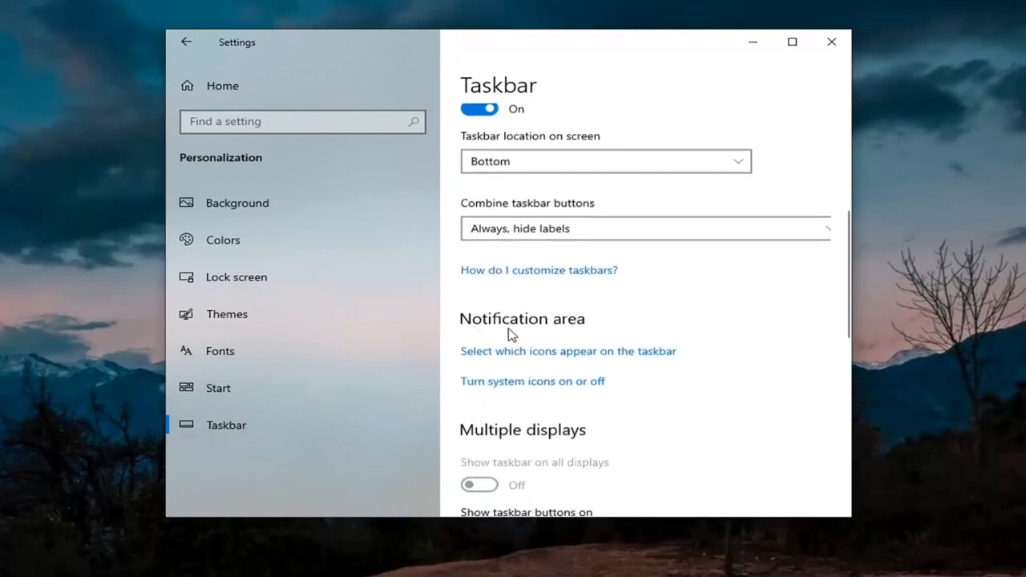
mouse_move(485, 386)
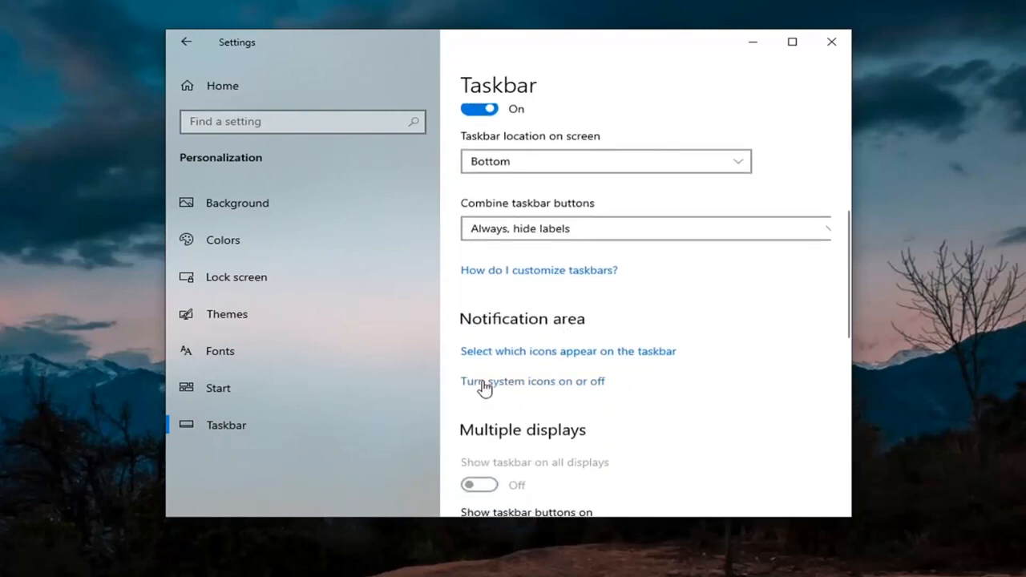
left_click(532, 381)
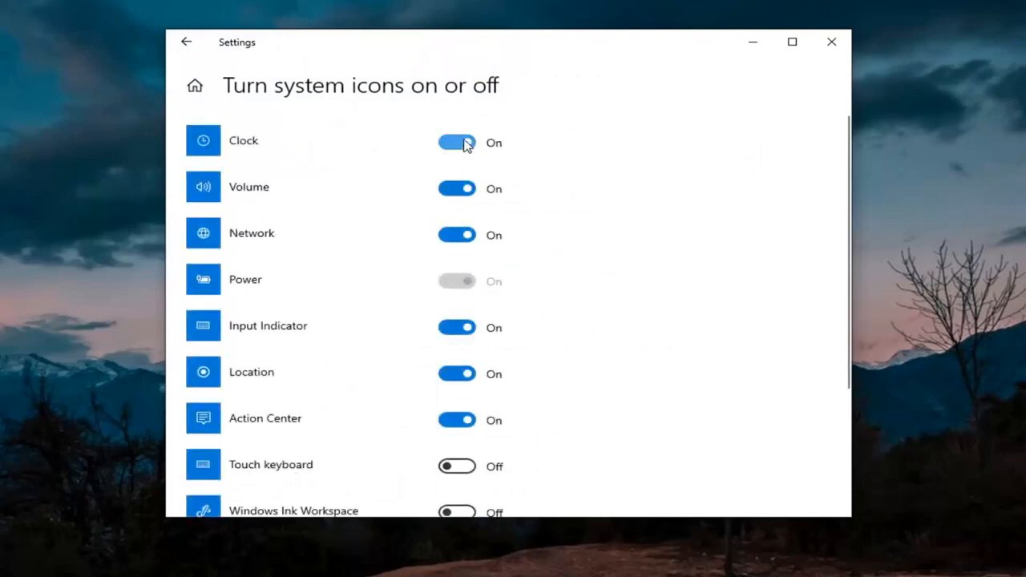
Step: Switch the Clock icon Off then On again, and close Settings
left_click(455, 143)
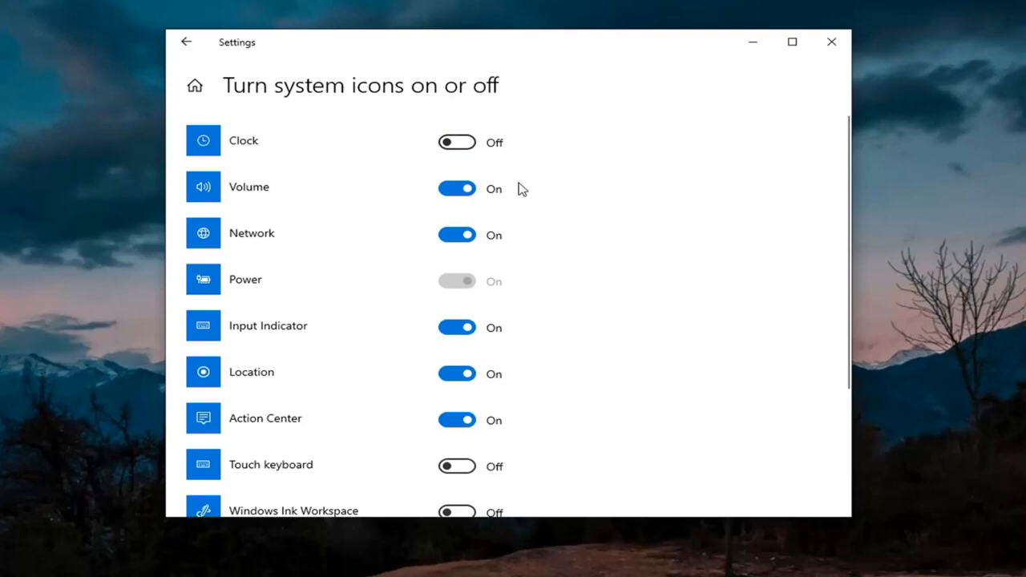
left_click(455, 141)
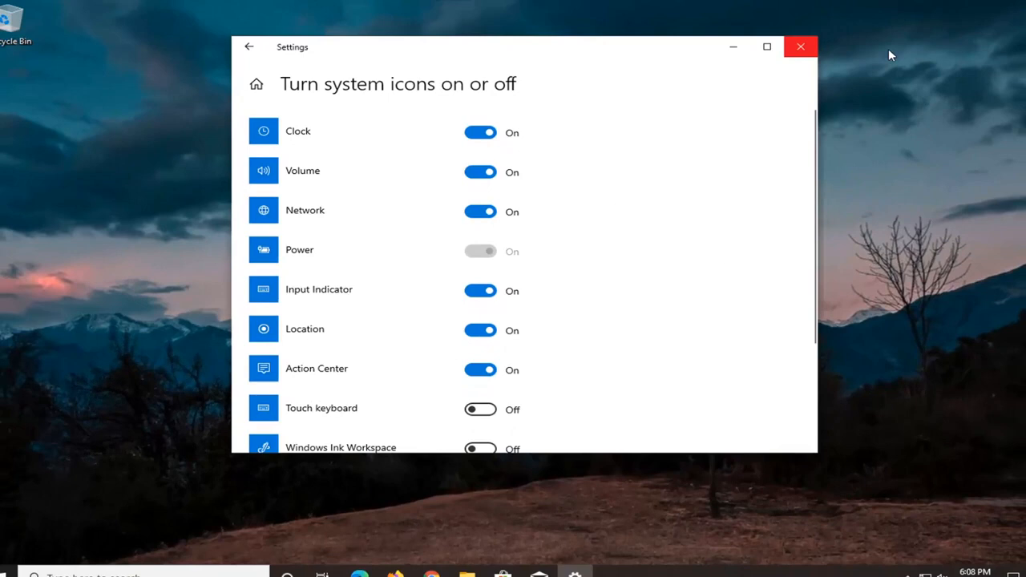
left_click(798, 47)
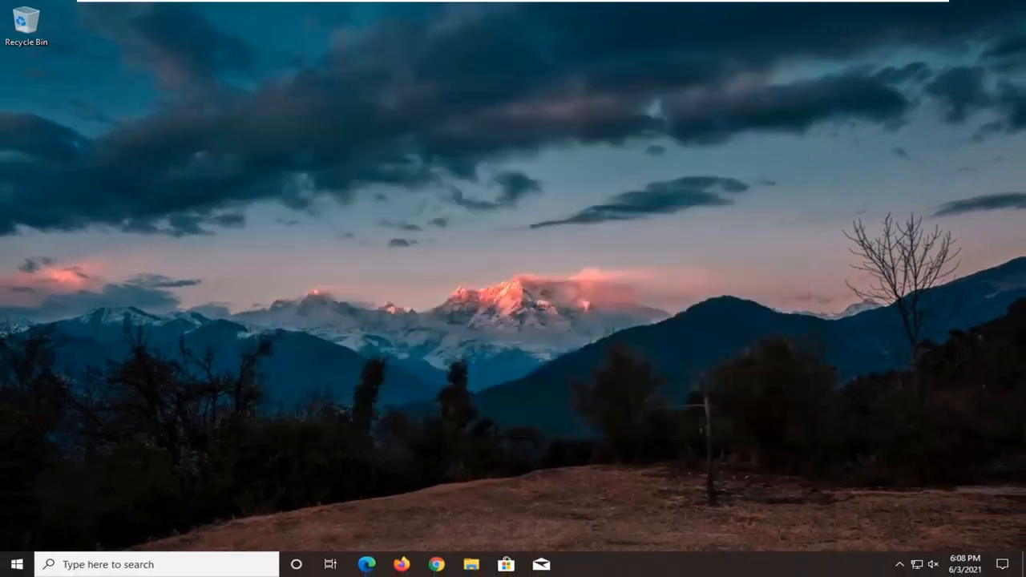